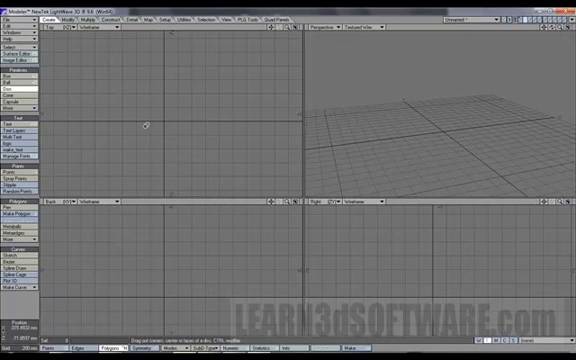
mouse_move(150, 100)
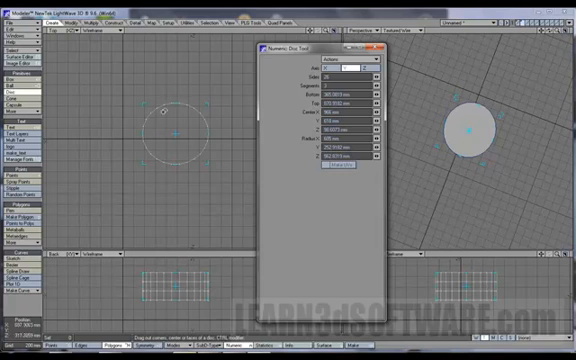
mouse_move(195, 130)
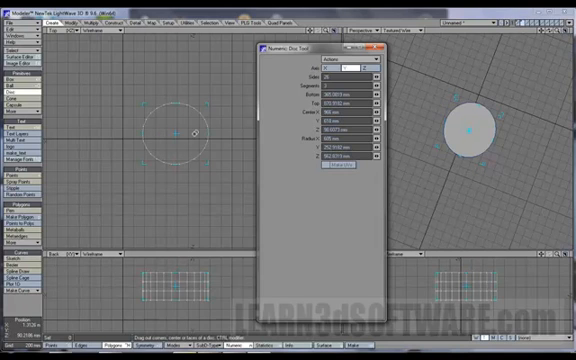
mouse_move(192, 123)
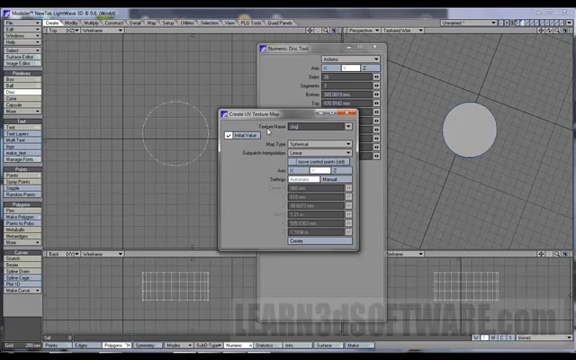
Create the spherical UV map for the disc with Initial Value checked
left_click(329, 147)
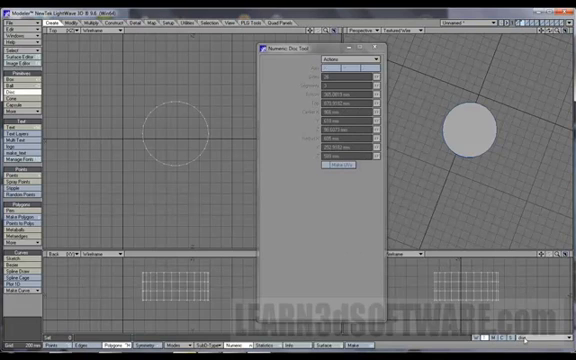
Open the Back viewport's view-type list to reach UV Texture
left_click(48, 228)
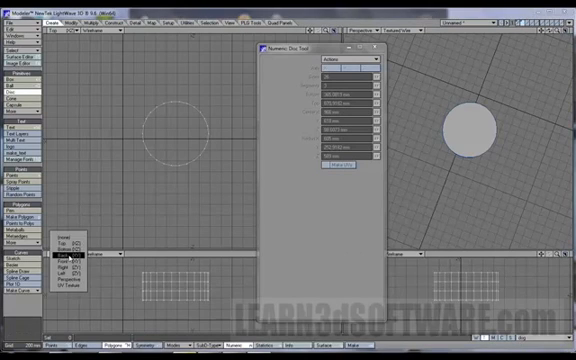